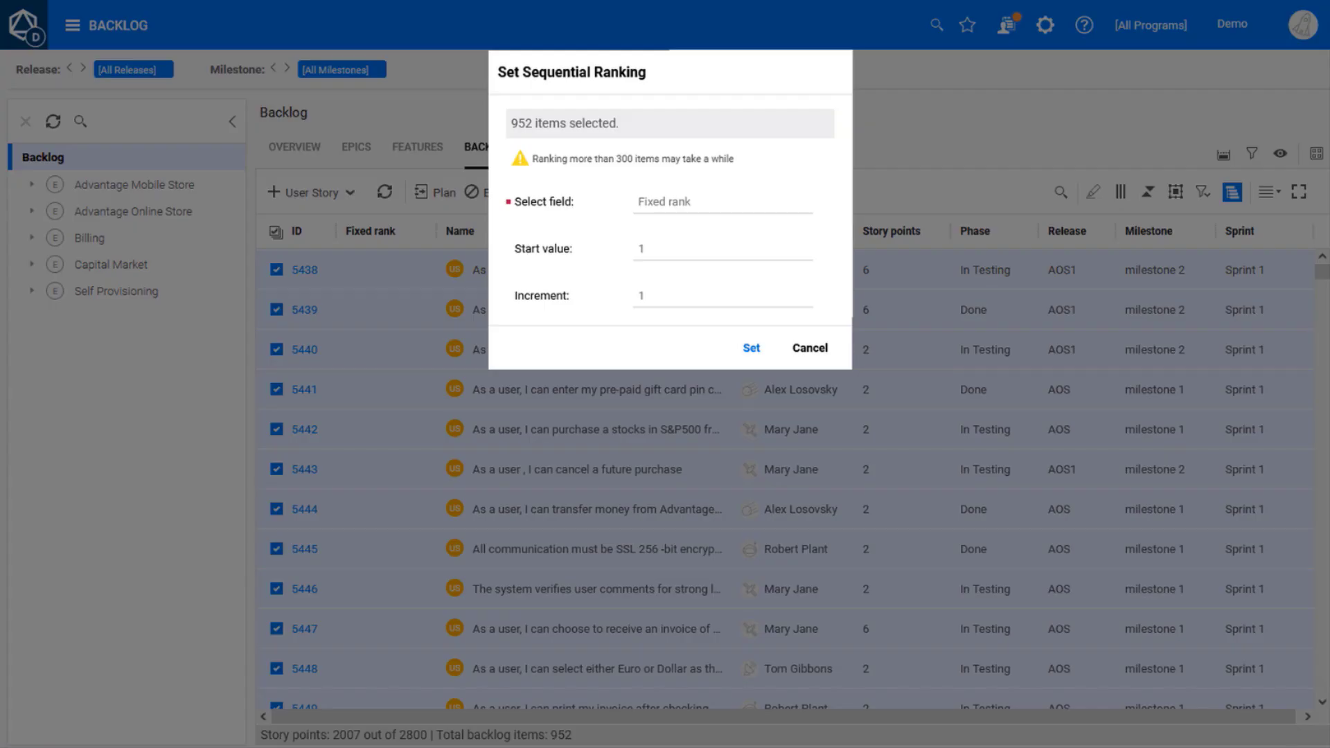
# Apply sequential fixed ranking, add a team phase before In Progress, and start customizing cards.
pyautogui.click(750, 348)
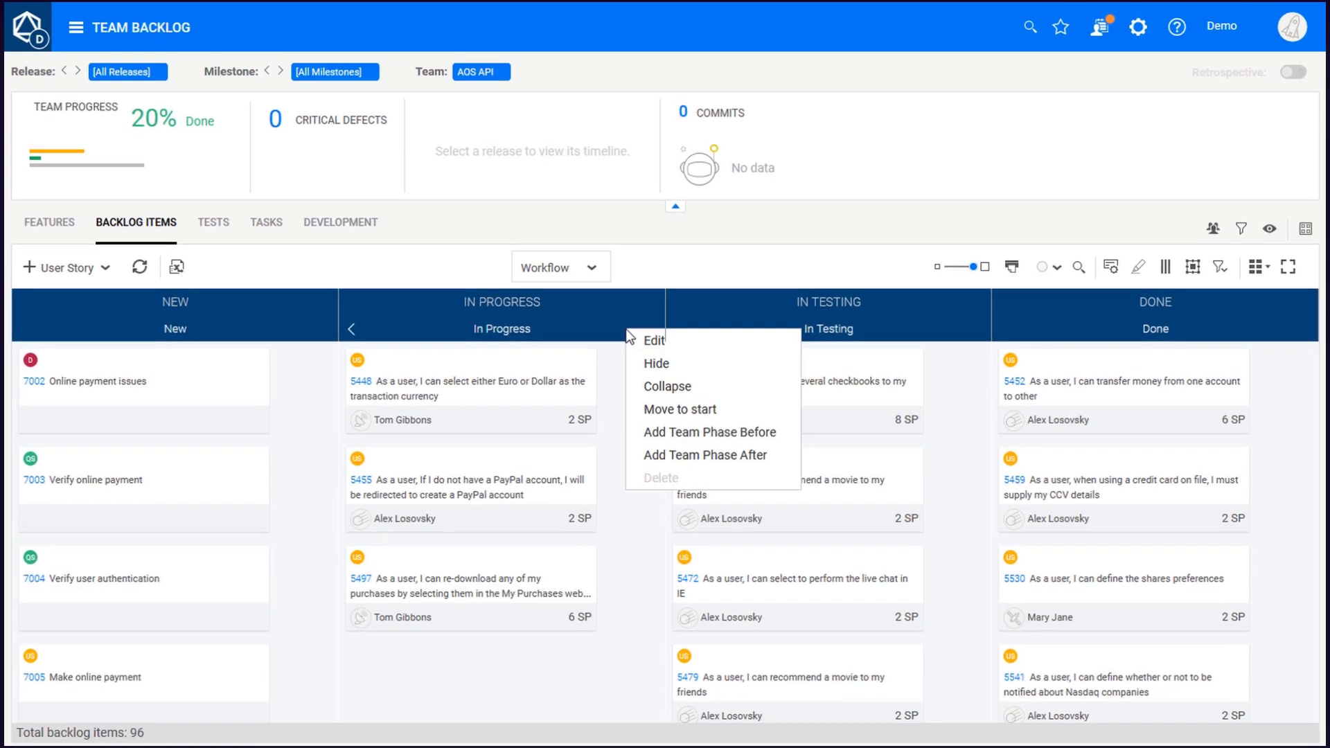
pyautogui.click(710, 432)
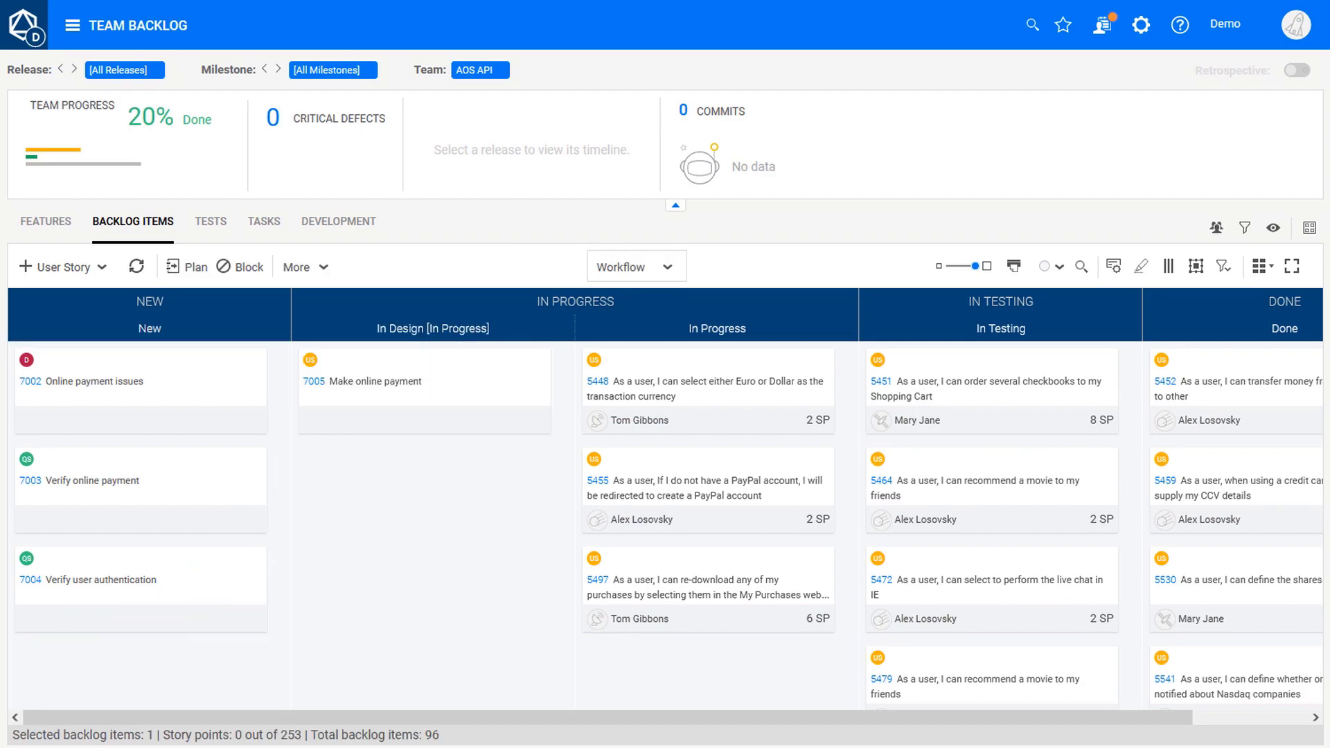
pyautogui.click(1258, 266)
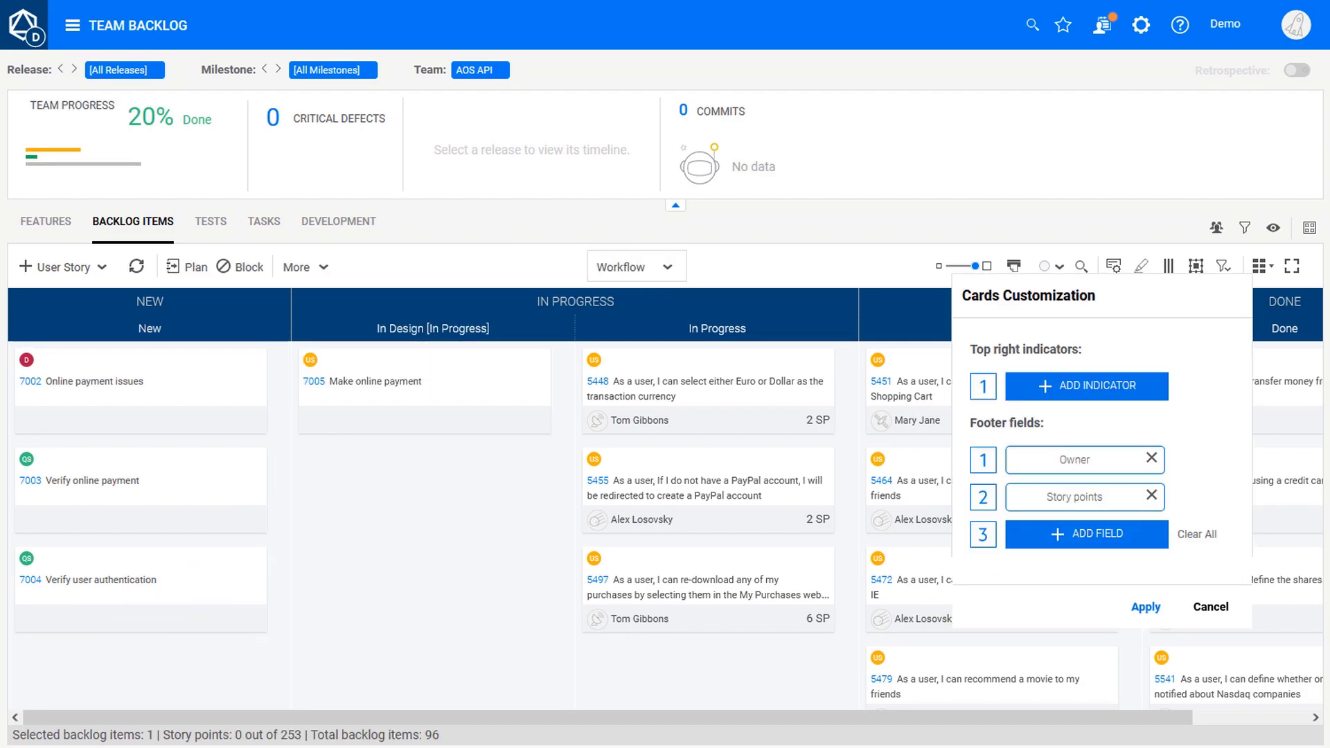
# Confirm the card customization and scroll through the Workspace Admin requirements permissions.
pyautogui.click(1087, 386)
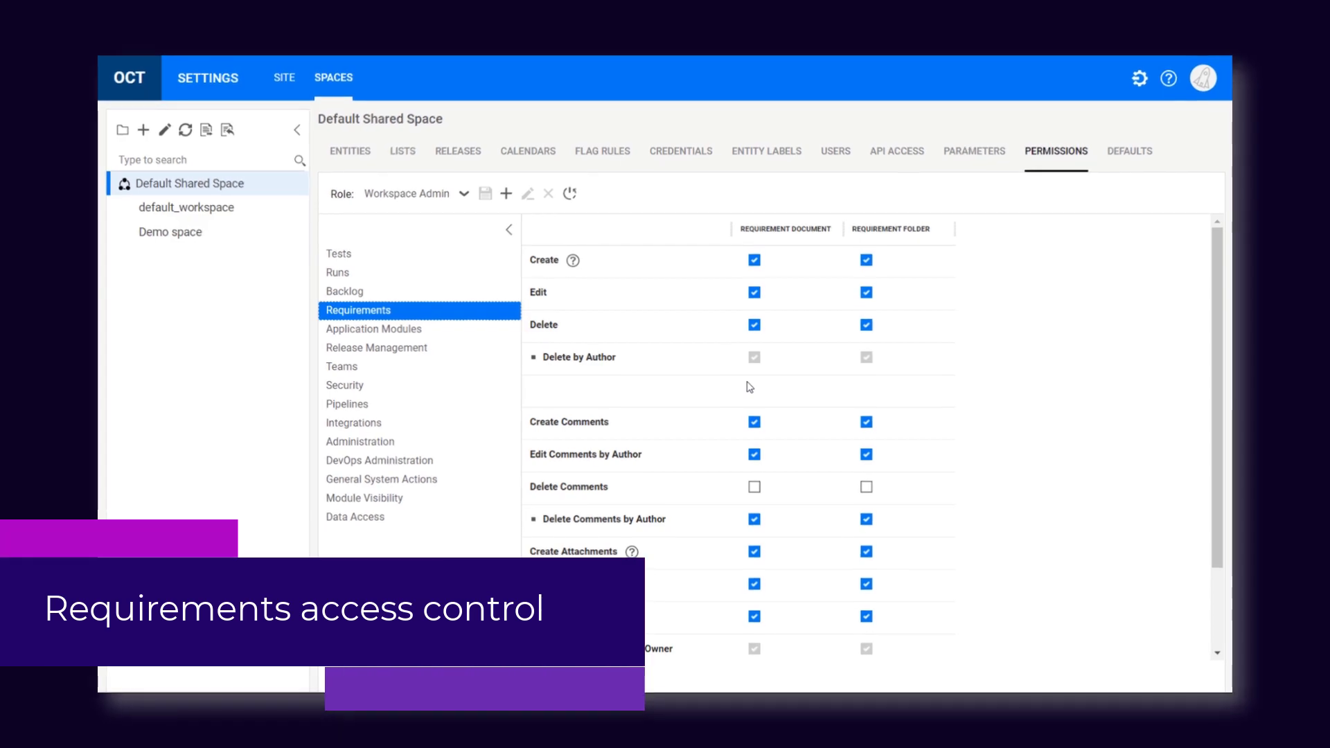
pyautogui.scroll(-3)
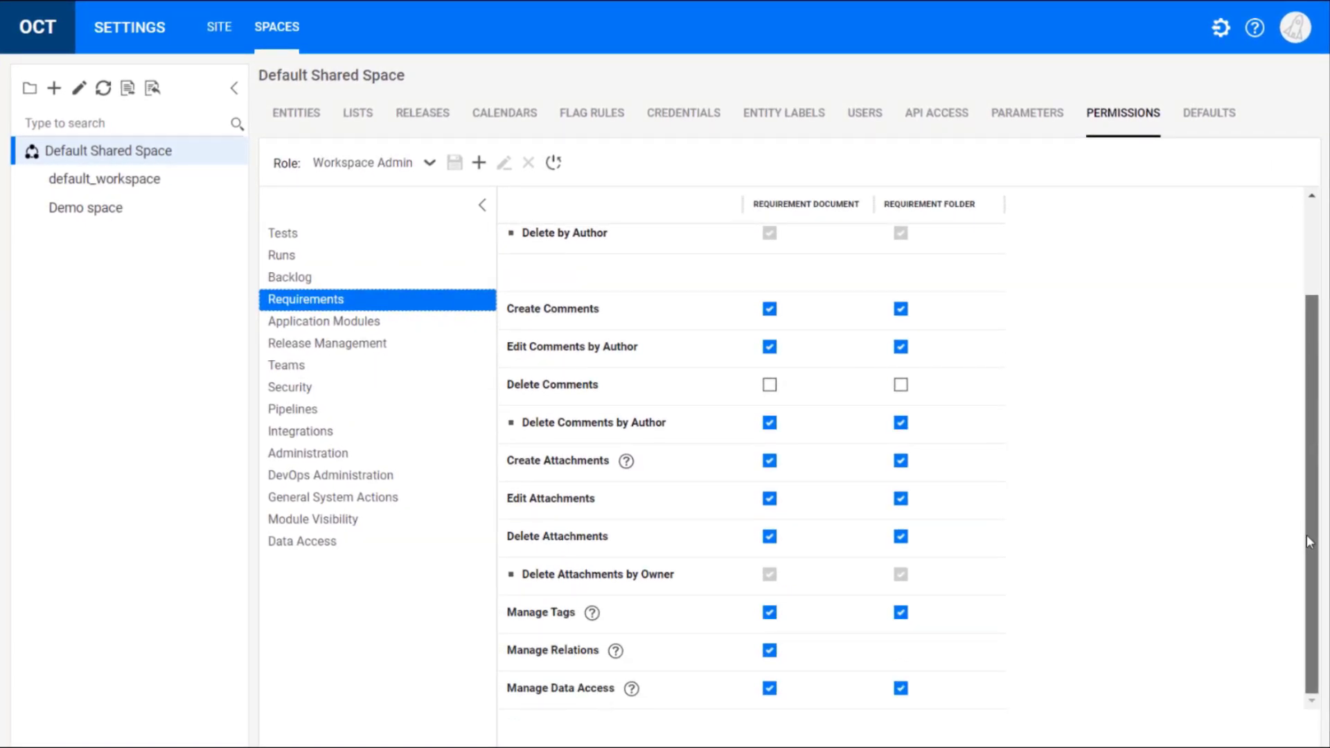
pyautogui.moveTo(633, 689)
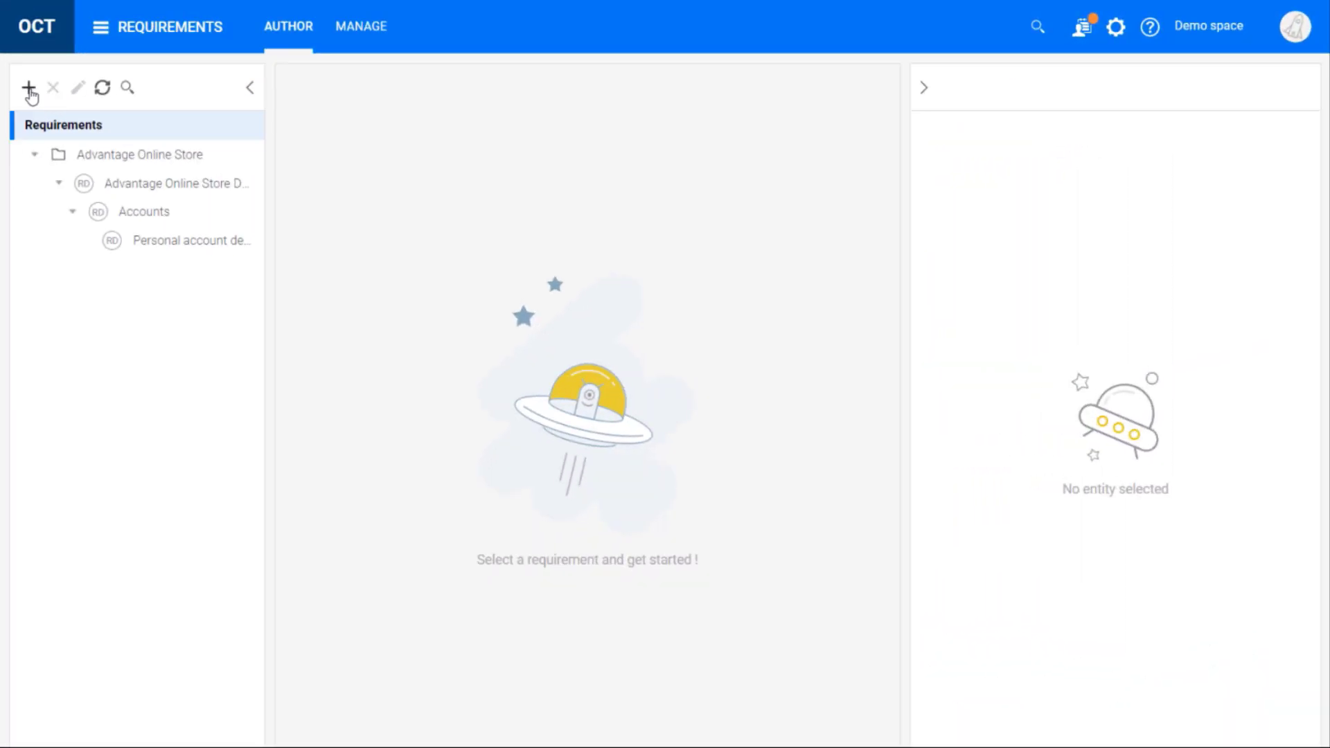
# Add a new requirement to the requirements tree.
pyautogui.click(27, 88)
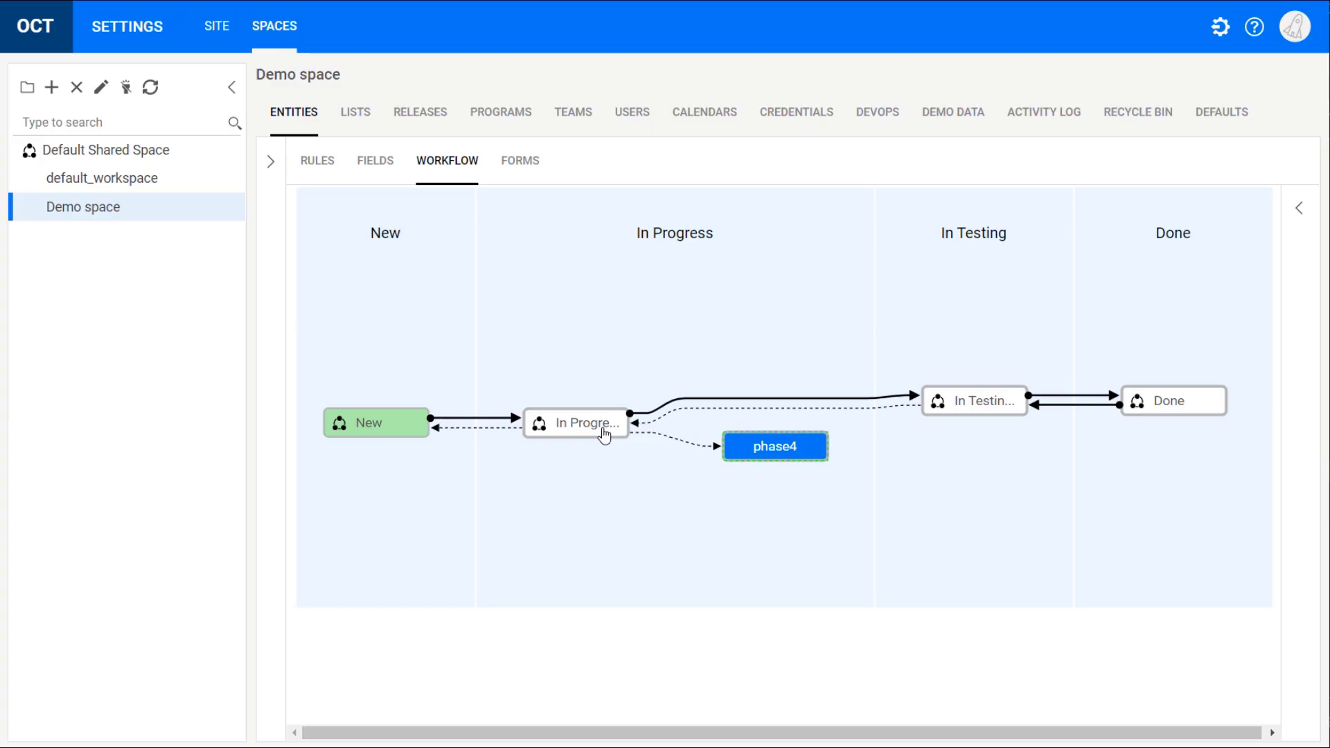
# Give the new phase under In Progress a transition to Done and edit the Demo space workspace.
pyautogui.click(775, 446)
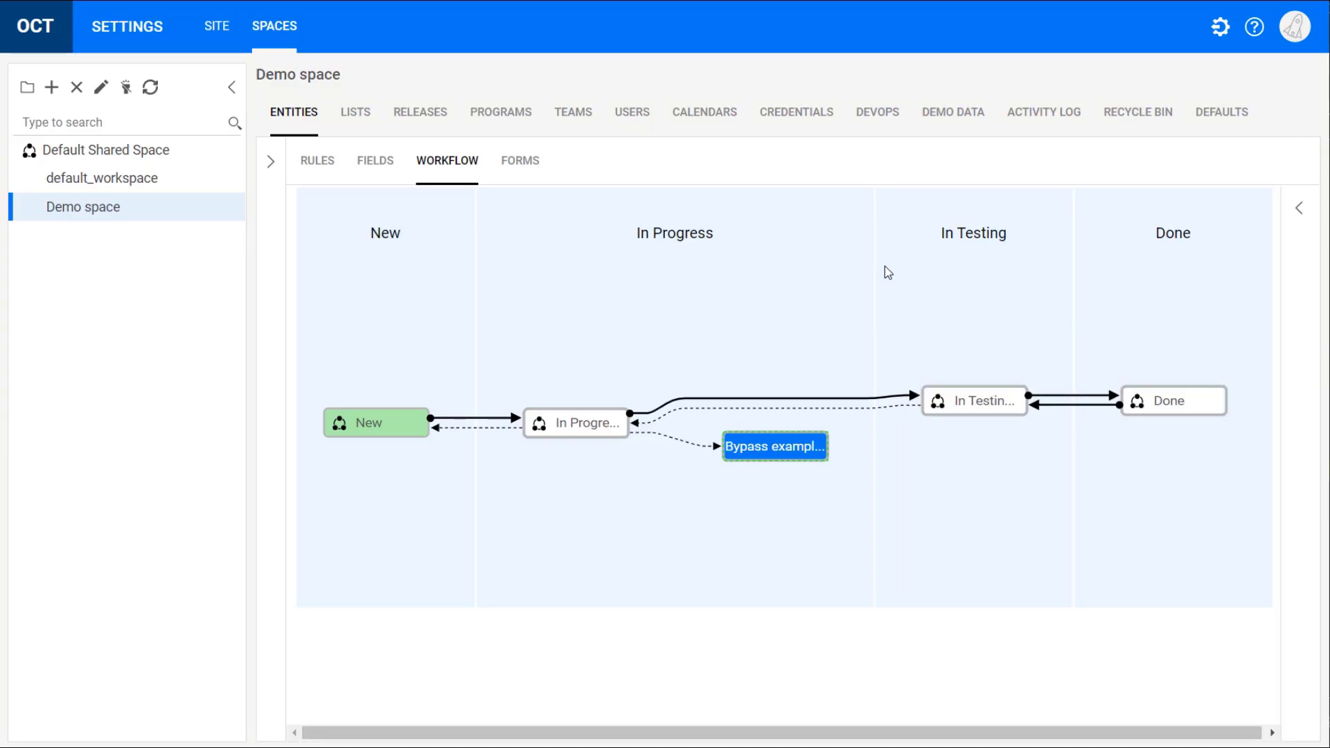
pyautogui.rightClick(775, 446)
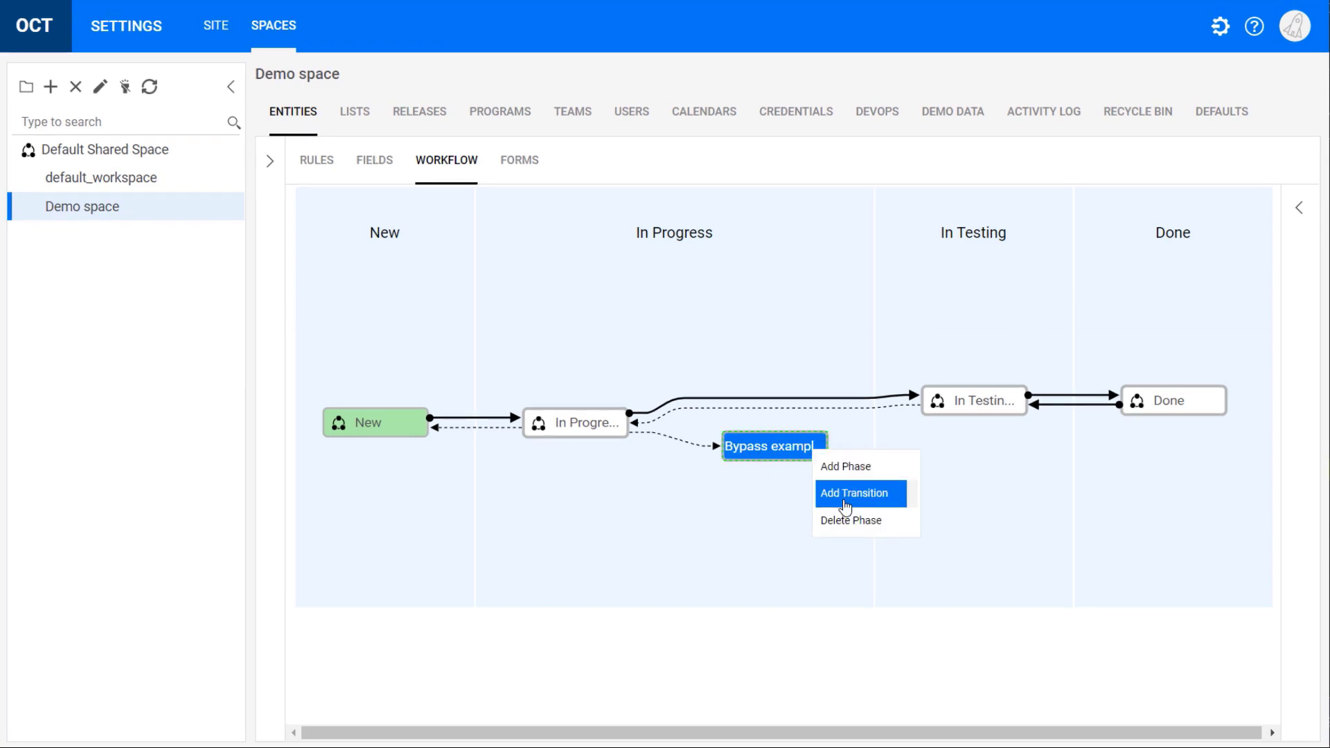
pyautogui.click(854, 493)
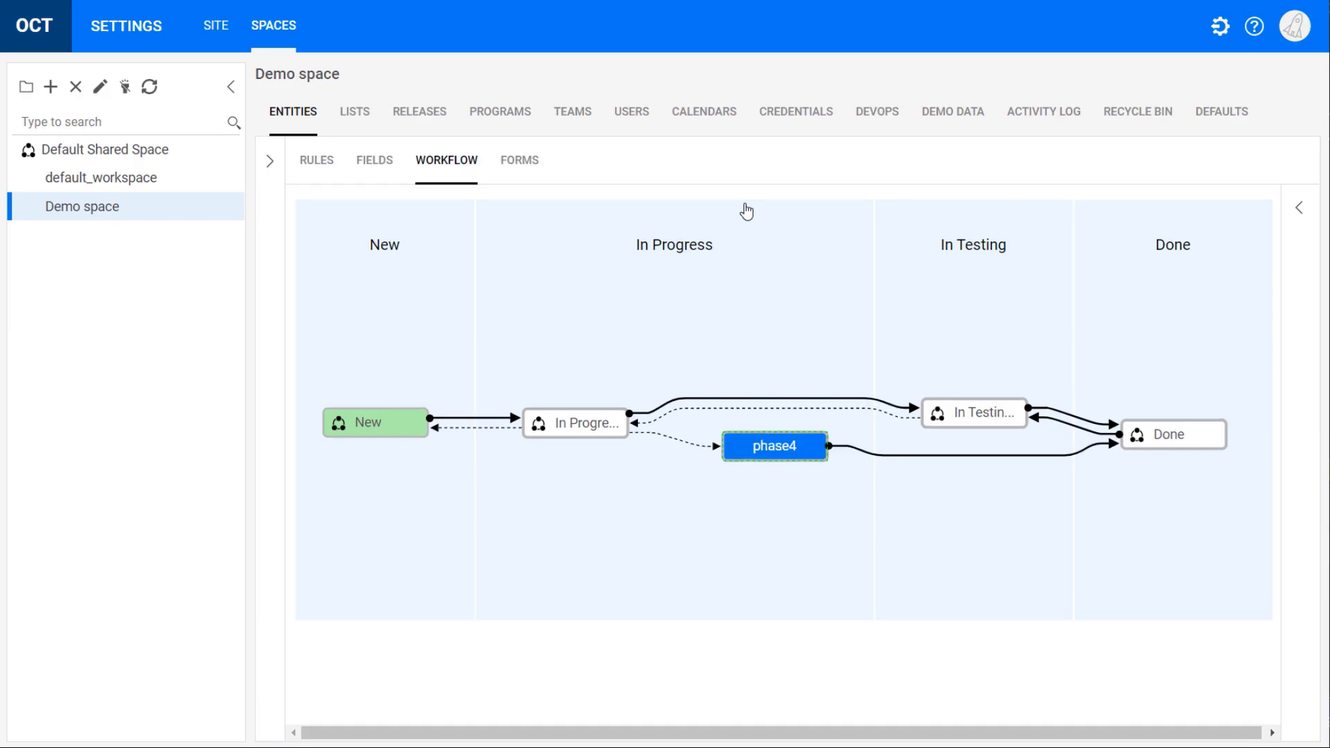
pyautogui.click(101, 87)
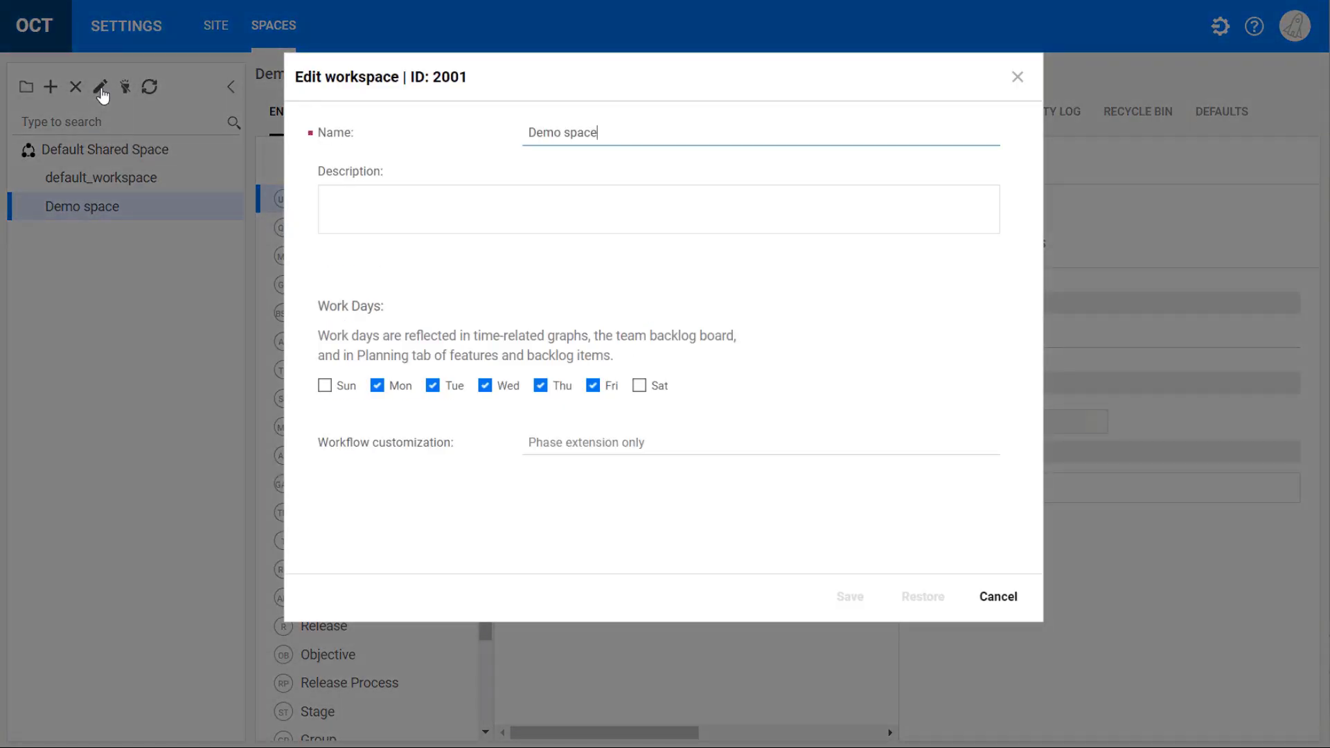